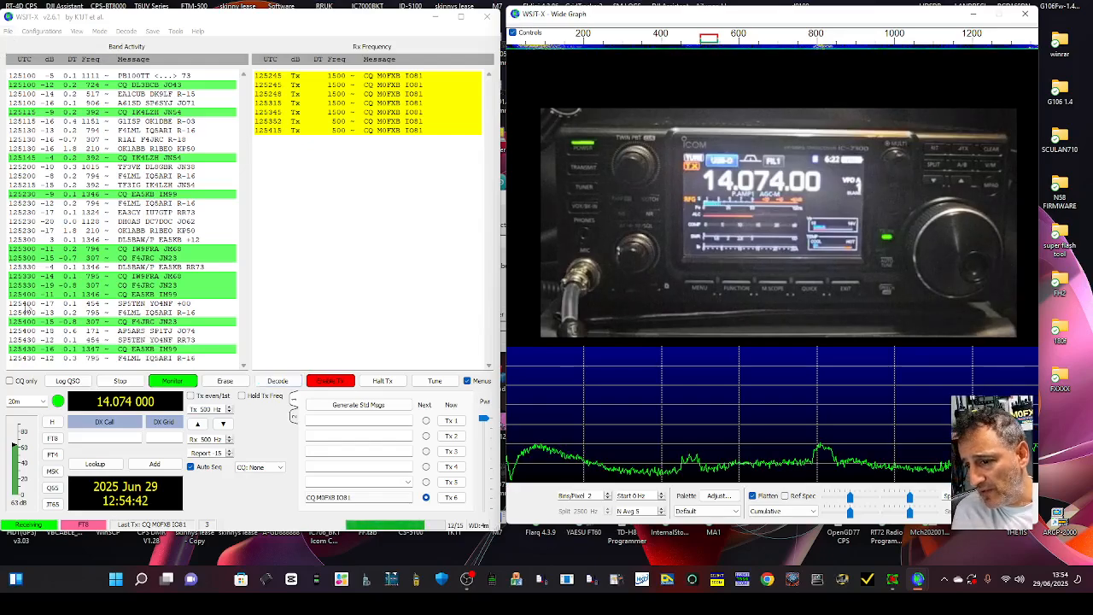
# - Keep the 20m band selected and stop the tuning carrier
pyautogui.click(30, 401)
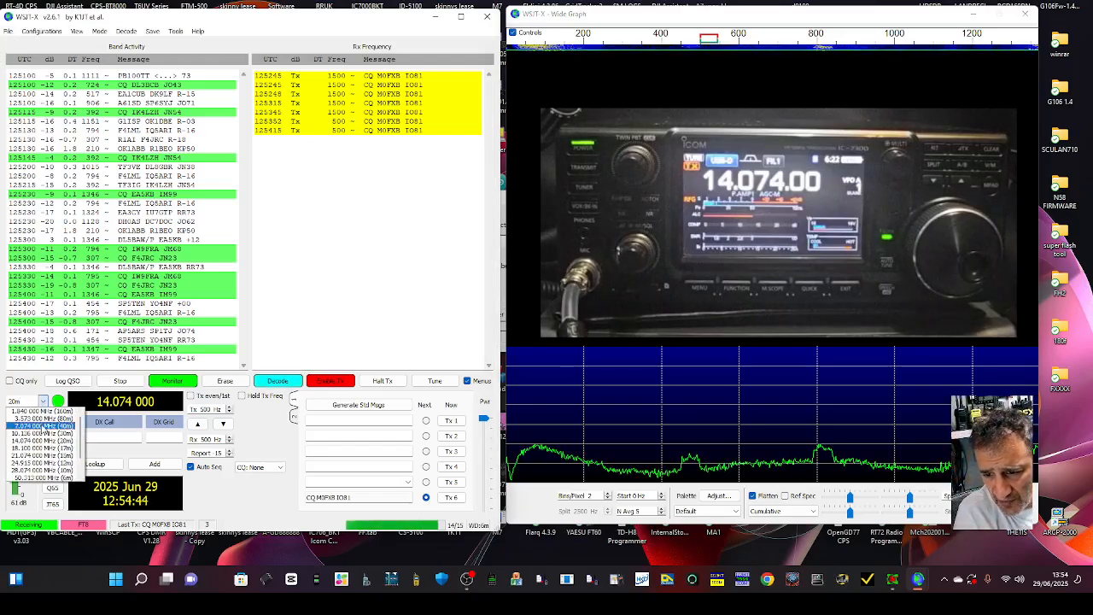
pyautogui.click(43, 426)
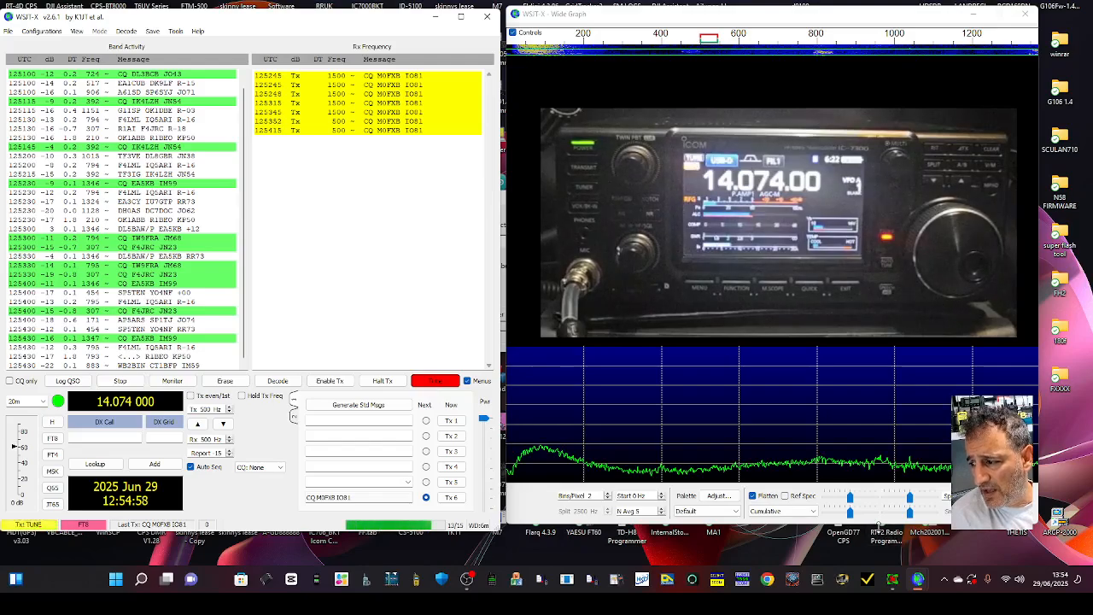
pyautogui.click(434, 380)
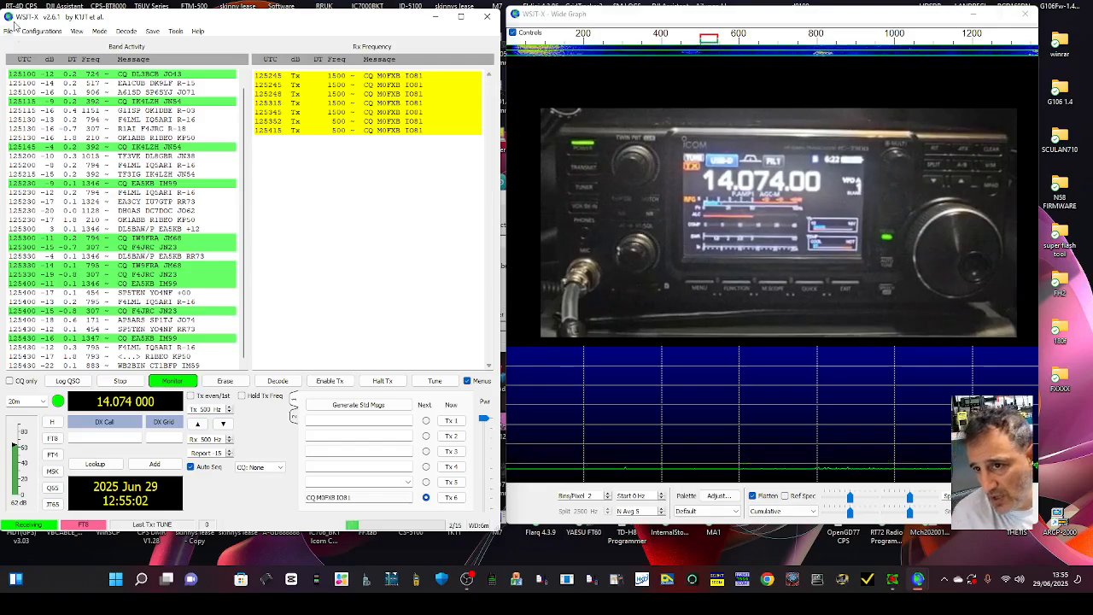
# - Open WSJT-X settings, then view the COM4 CP210x bridge's properties in Device Manager
pyautogui.click(17, 32)
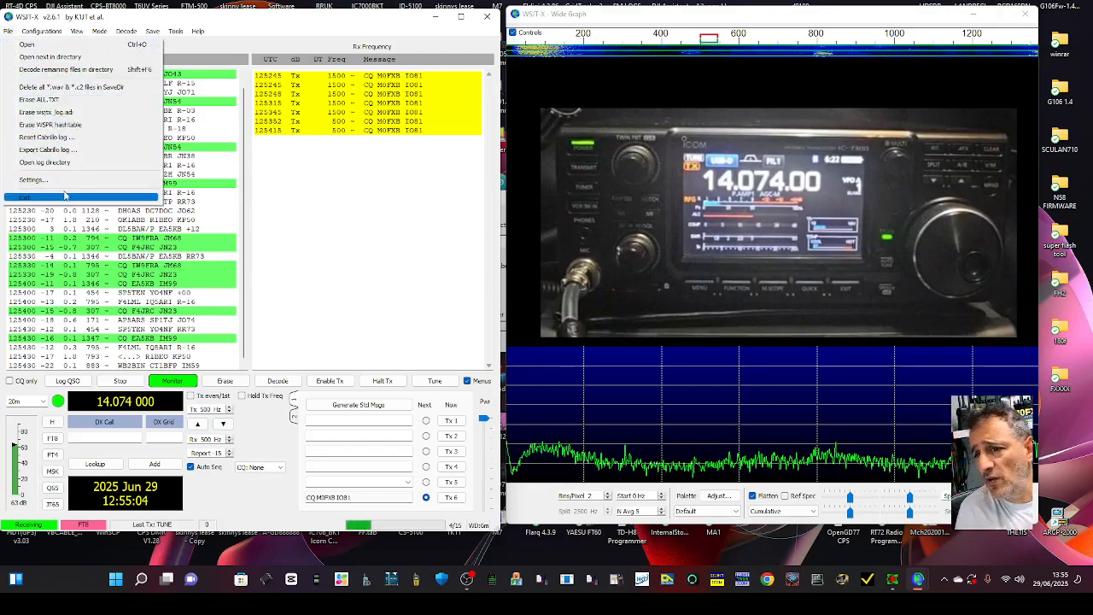
pyautogui.click(32, 180)
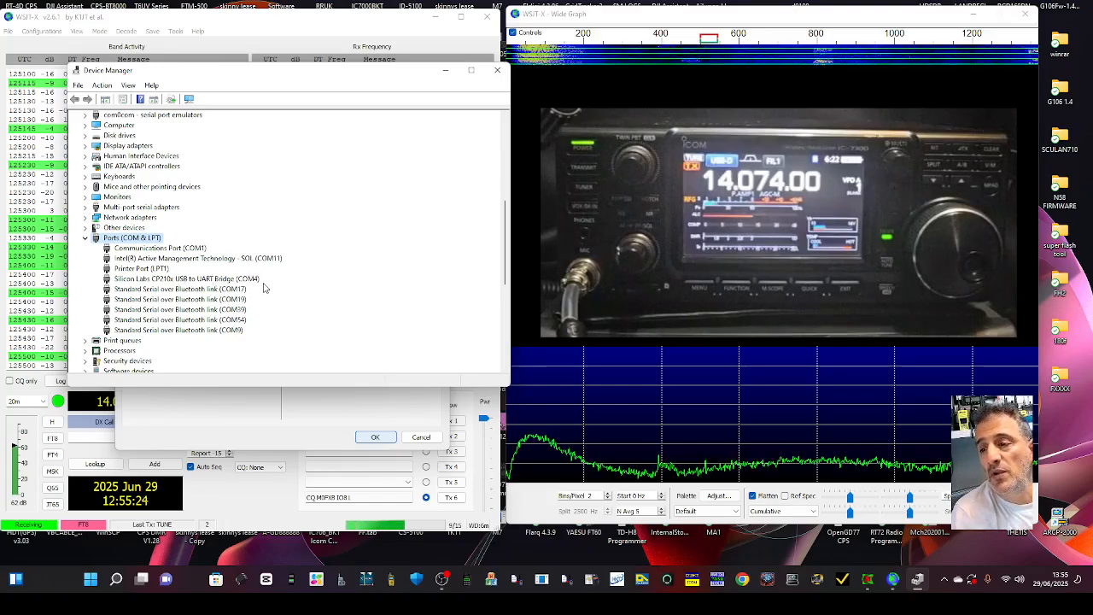
pyautogui.rightClick(186, 279)
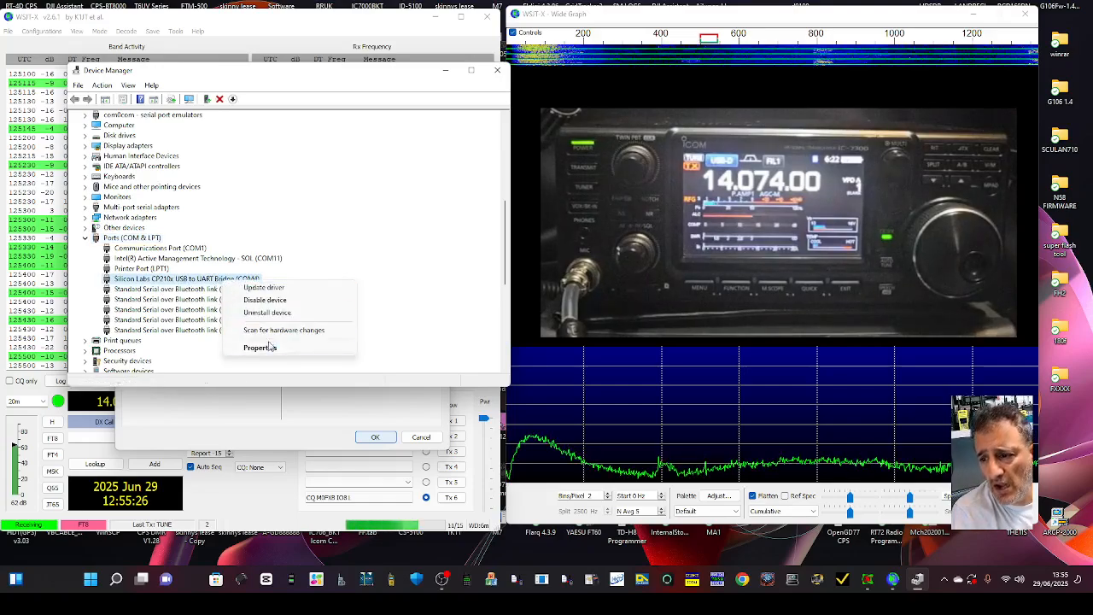
pyautogui.click(260, 347)
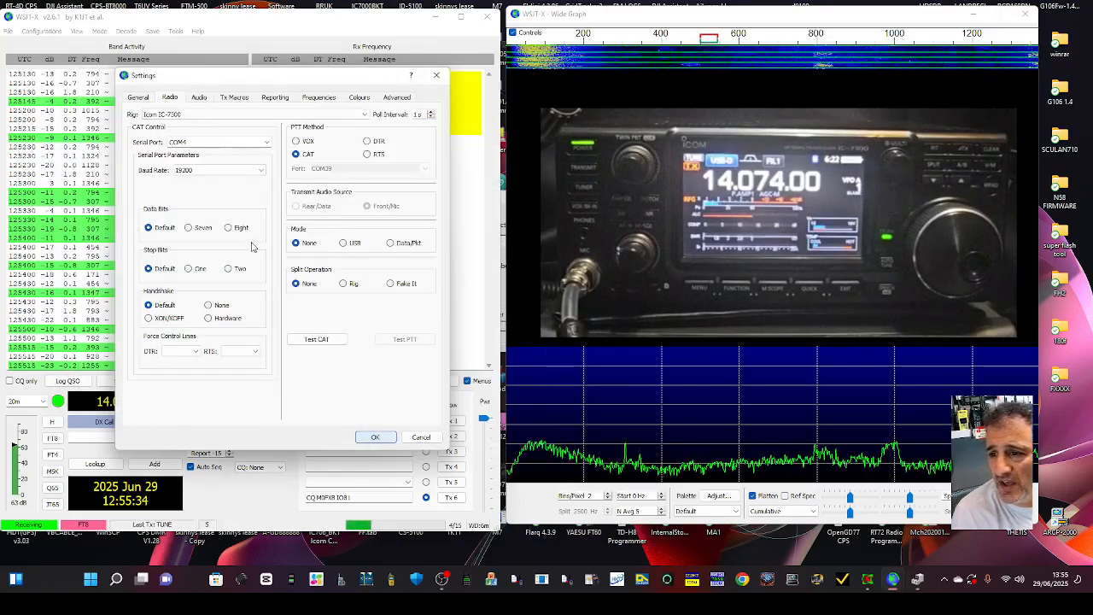
pyautogui.moveTo(260, 238)
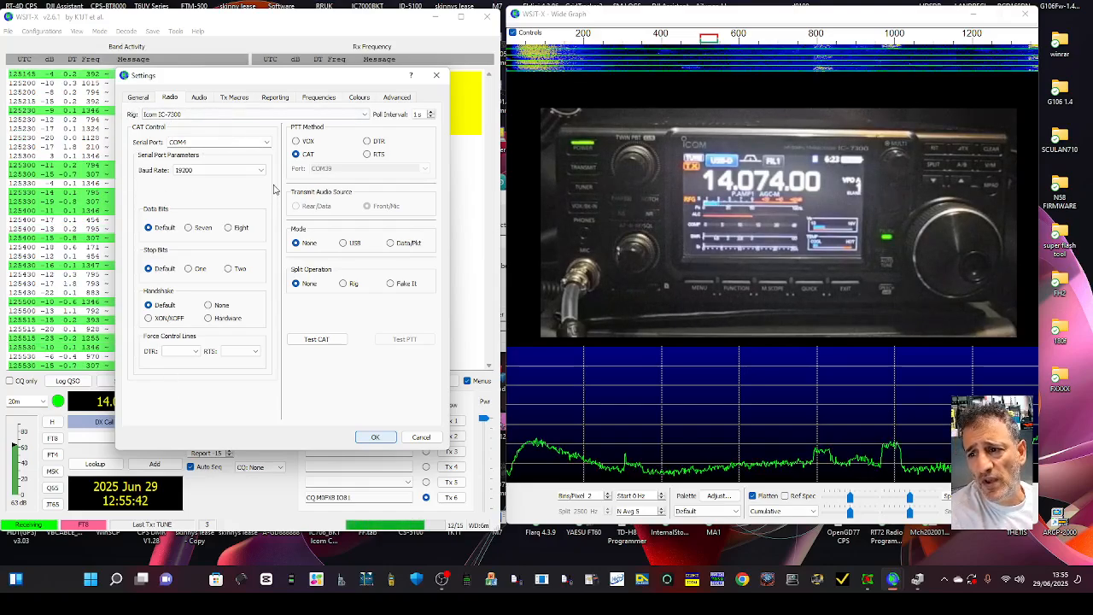
# - Set the baud rate to 19200 and confirm the Icom IC-7300 rig model
pyautogui.click(261, 169)
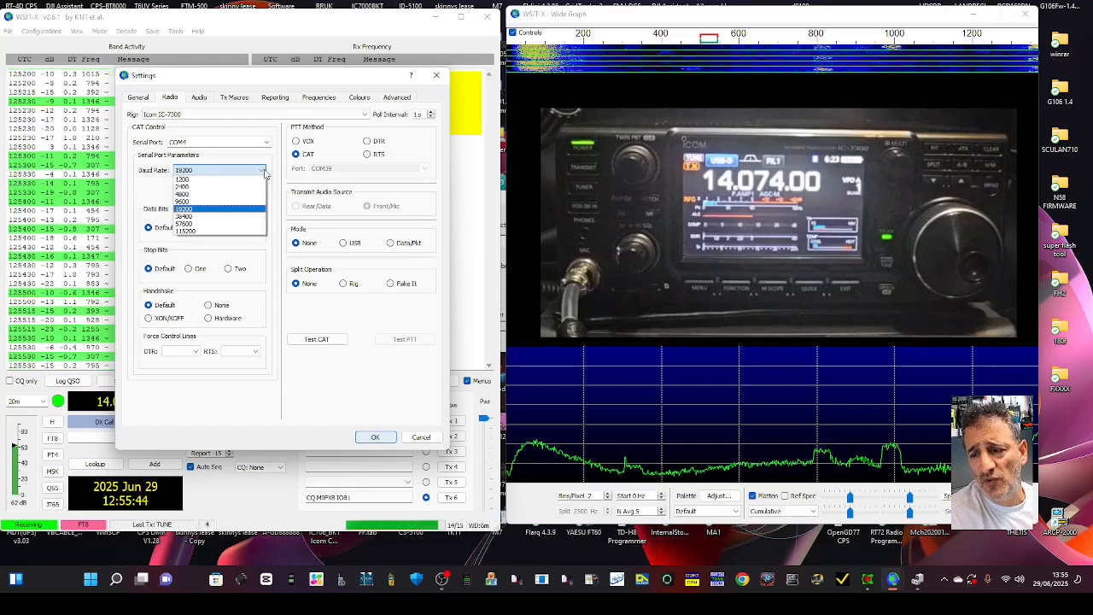
pyautogui.click(183, 208)
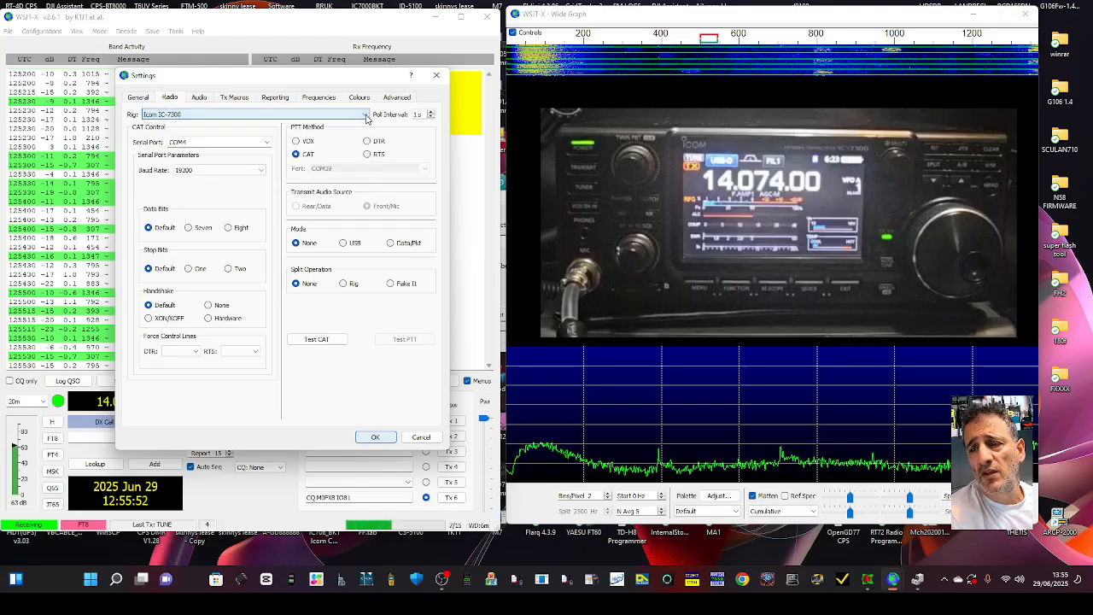
pyautogui.click(138, 96)
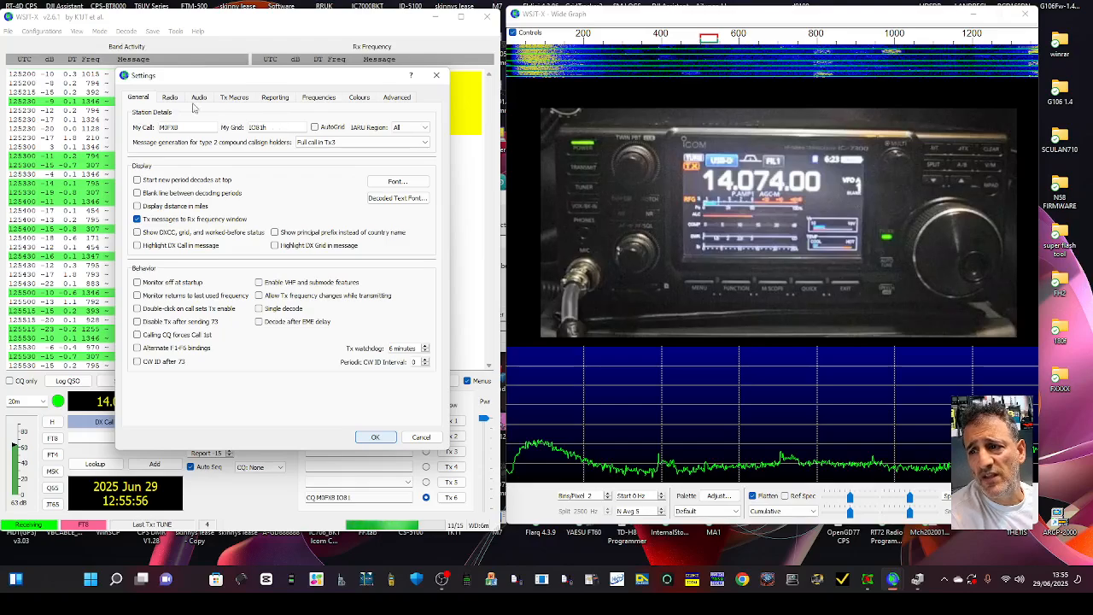
pyautogui.click(198, 97)
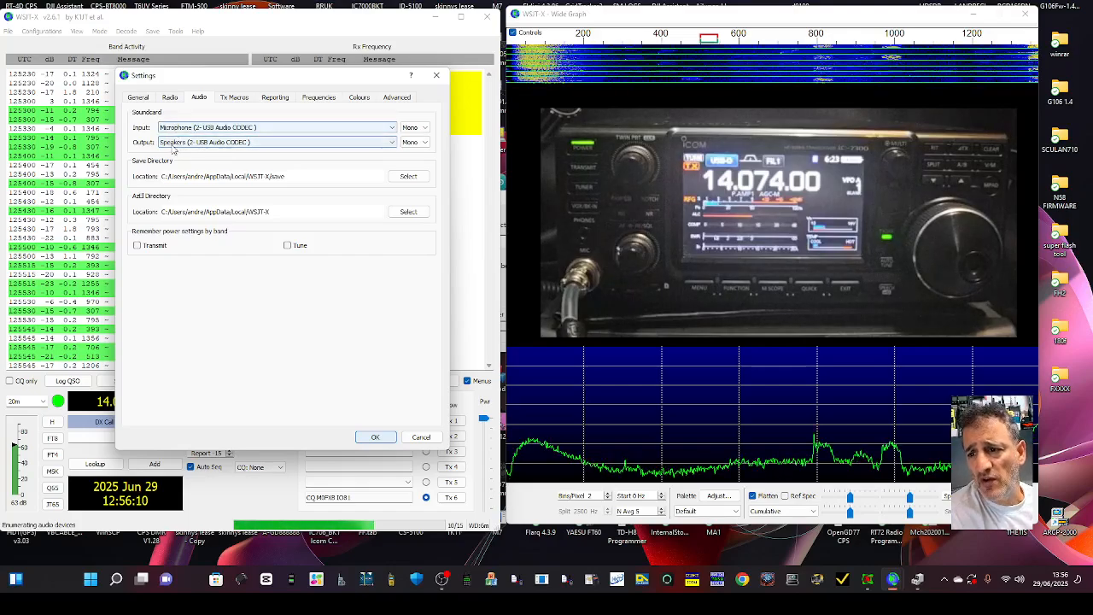
# - Review the USB Audio CODEC sound input and output devices
pyautogui.click(374, 436)
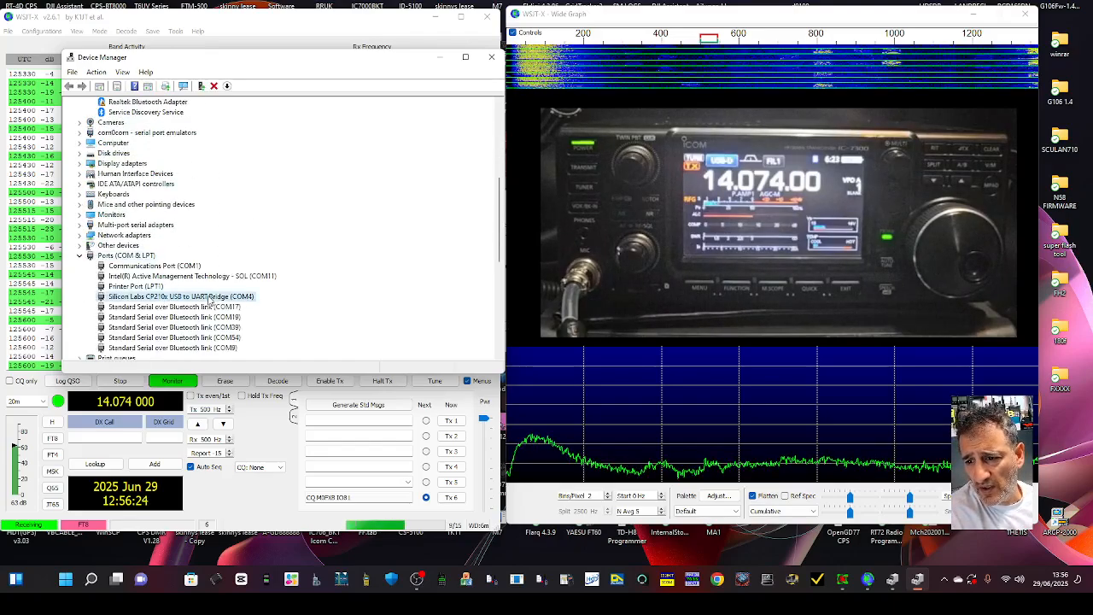
# - Open the COM4 CP210x bridge's properties and read its device status
pyautogui.doubleClick(181, 297)
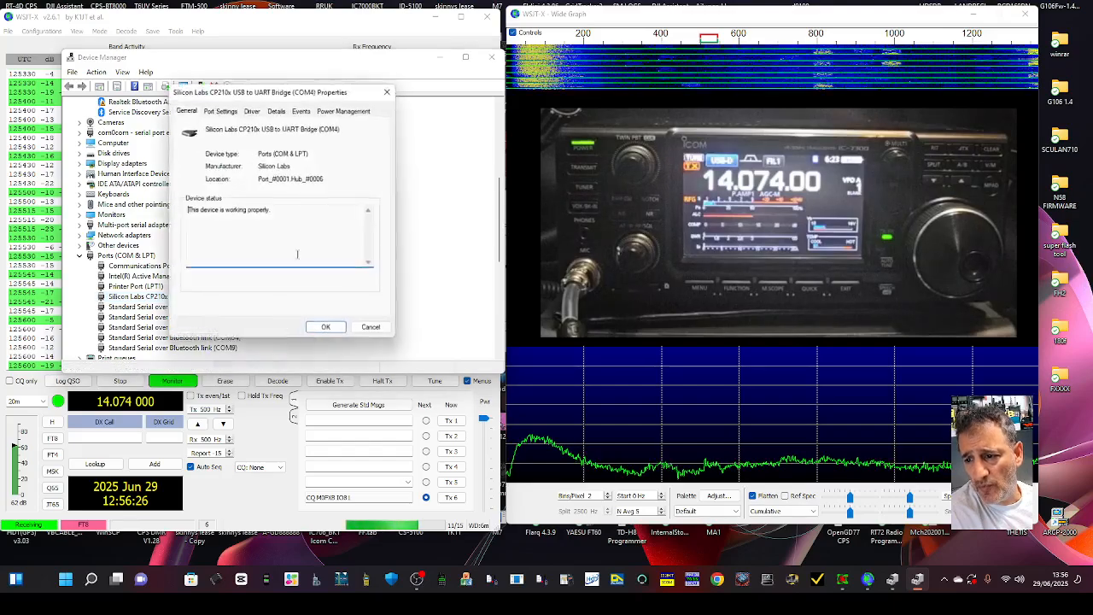
pyautogui.click(221, 109)
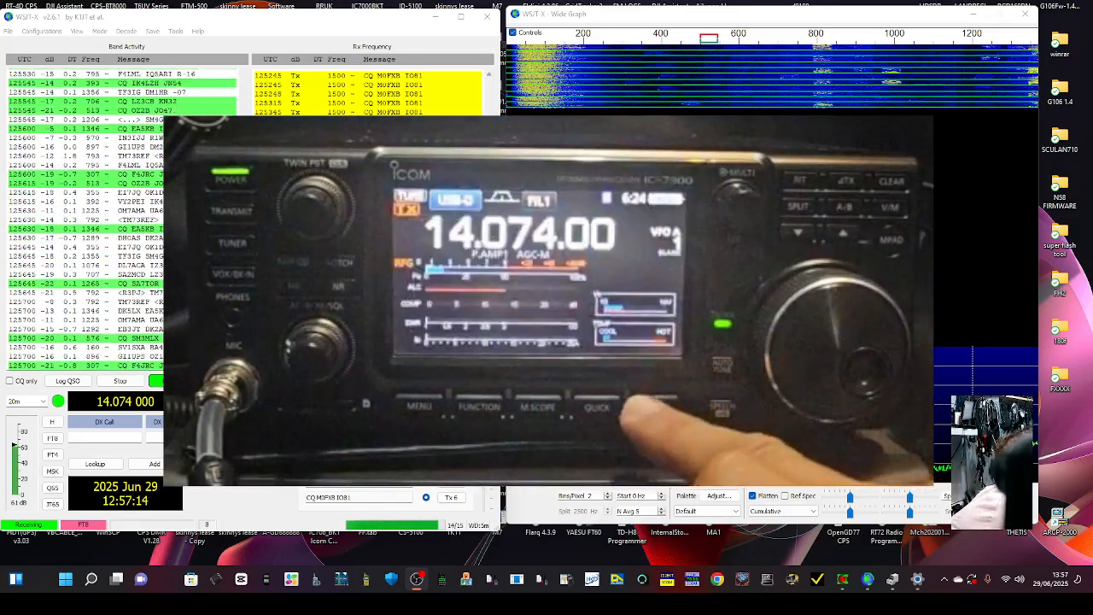
pyautogui.click(420, 405)
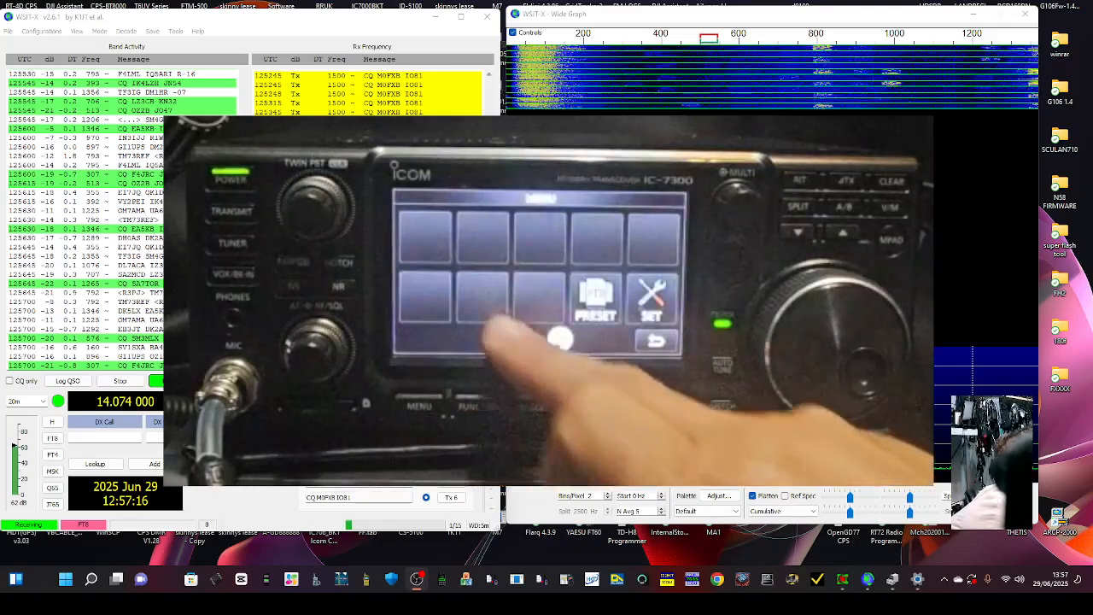
pyautogui.click(651, 301)
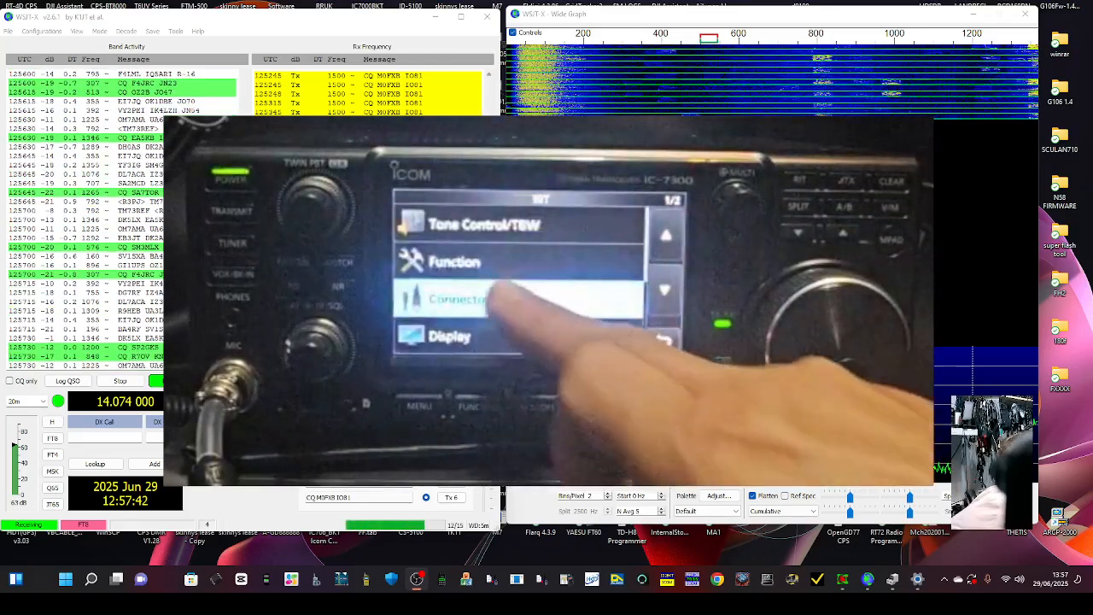
pyautogui.click(460, 299)
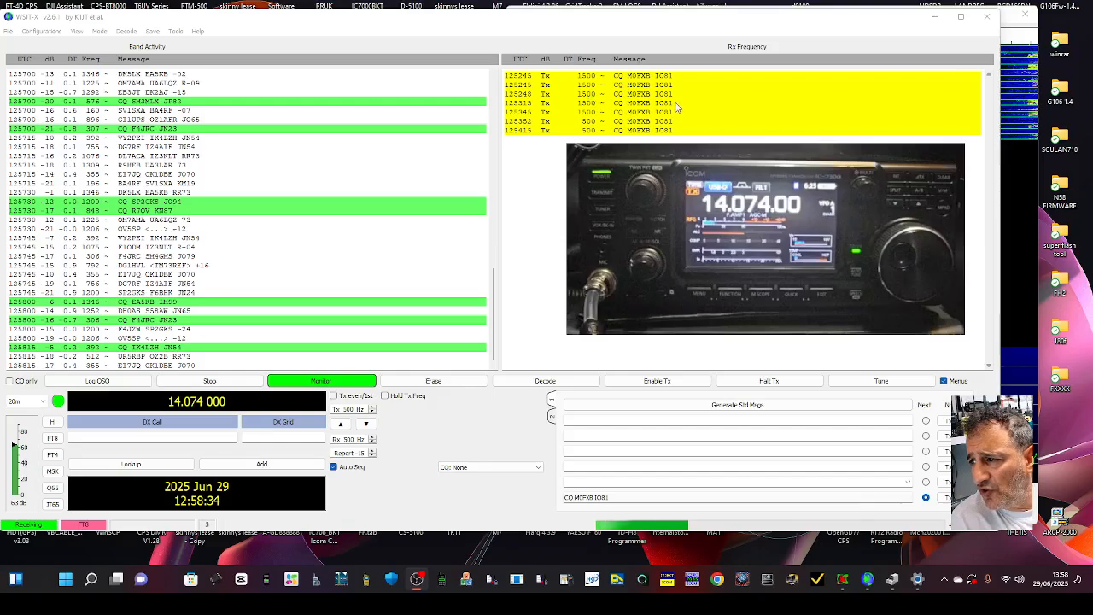
# - Key a Tune carrier through the IC-7300, then turn on Enable Tx
pyautogui.click(881, 381)
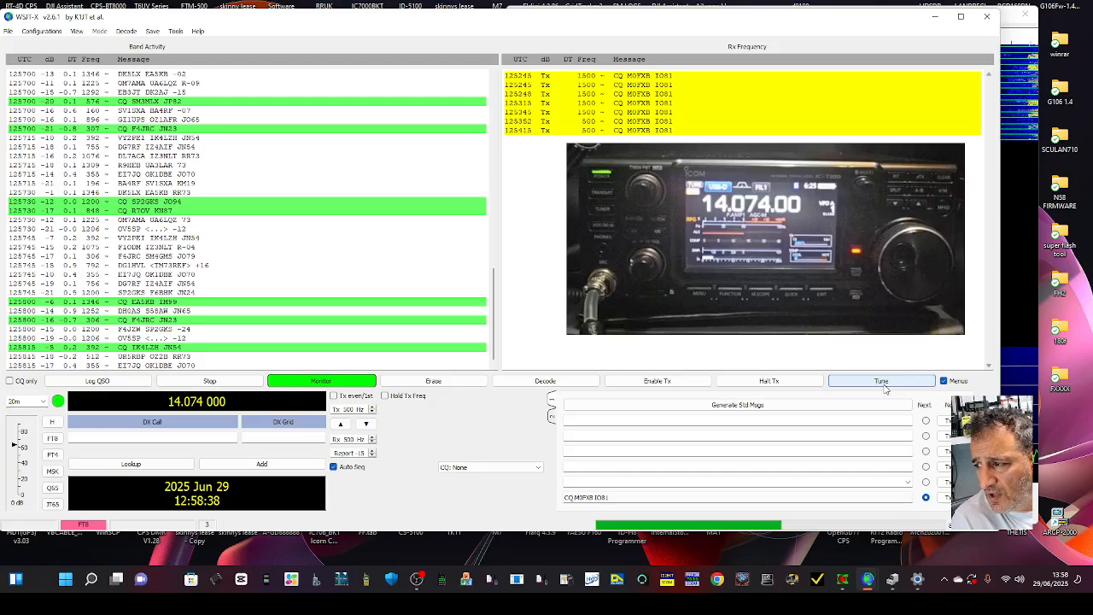
pyautogui.click(881, 381)
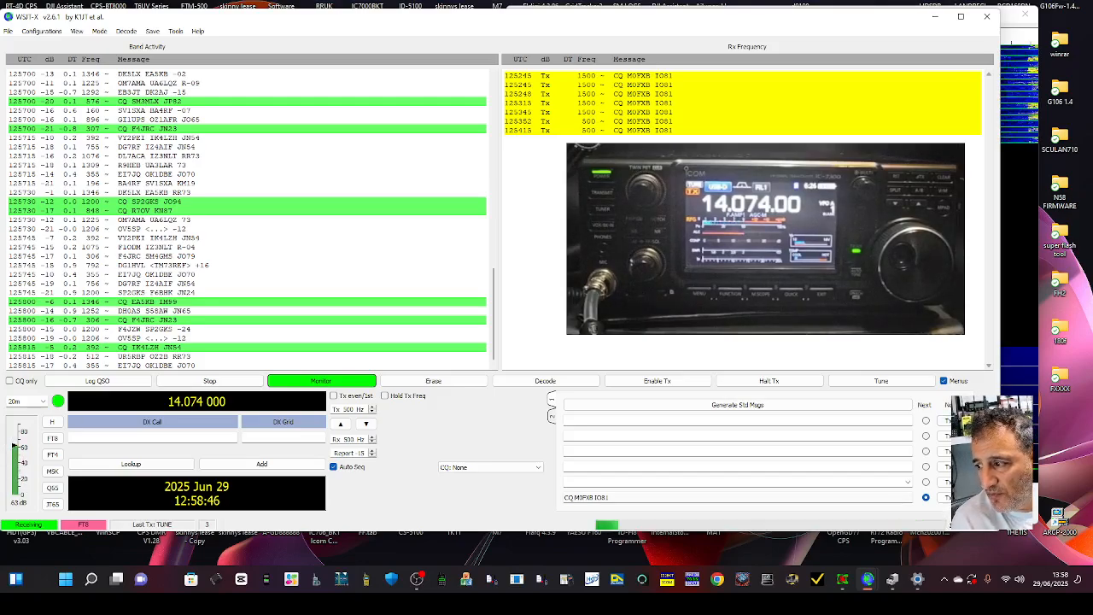
pyautogui.click(658, 381)
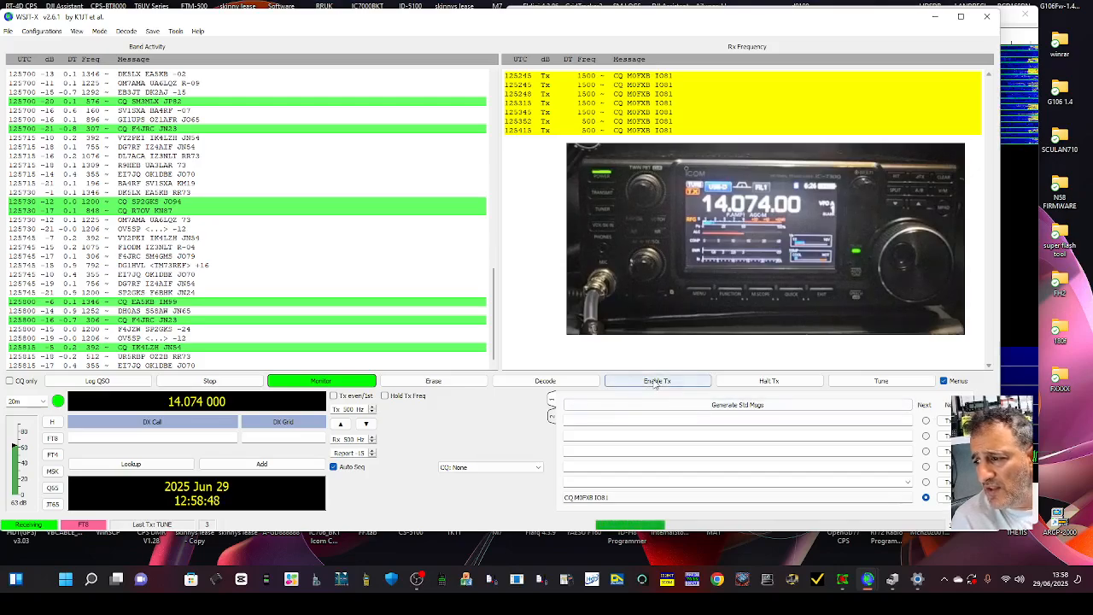
pyautogui.click(657, 380)
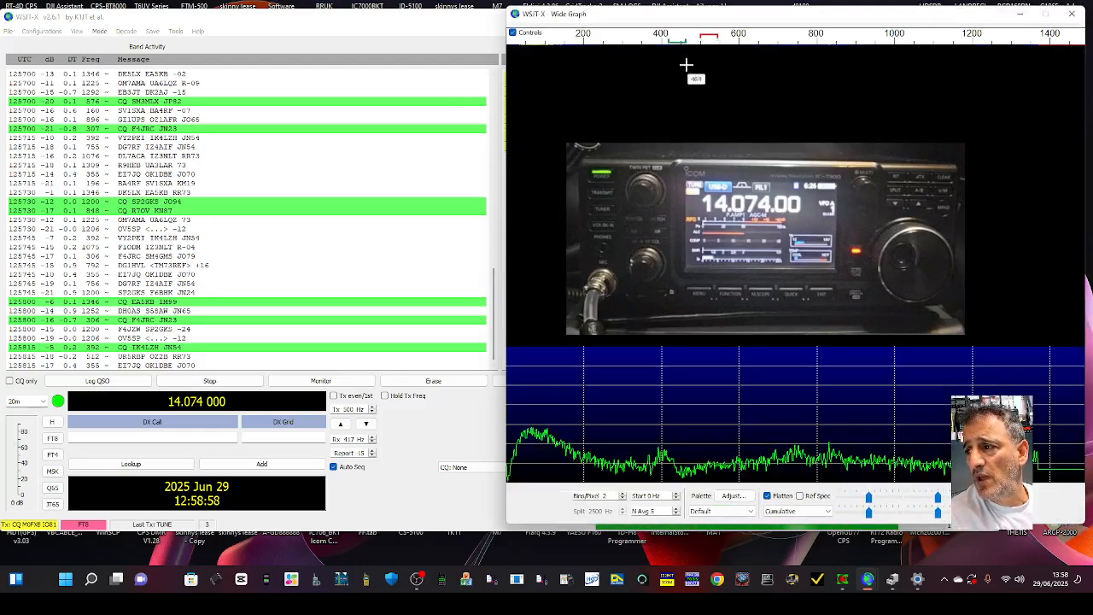
# - Set the Rx/Tx audio offset on the Wide Graph waterfall during the CQ transmission
pyautogui.click(321, 380)
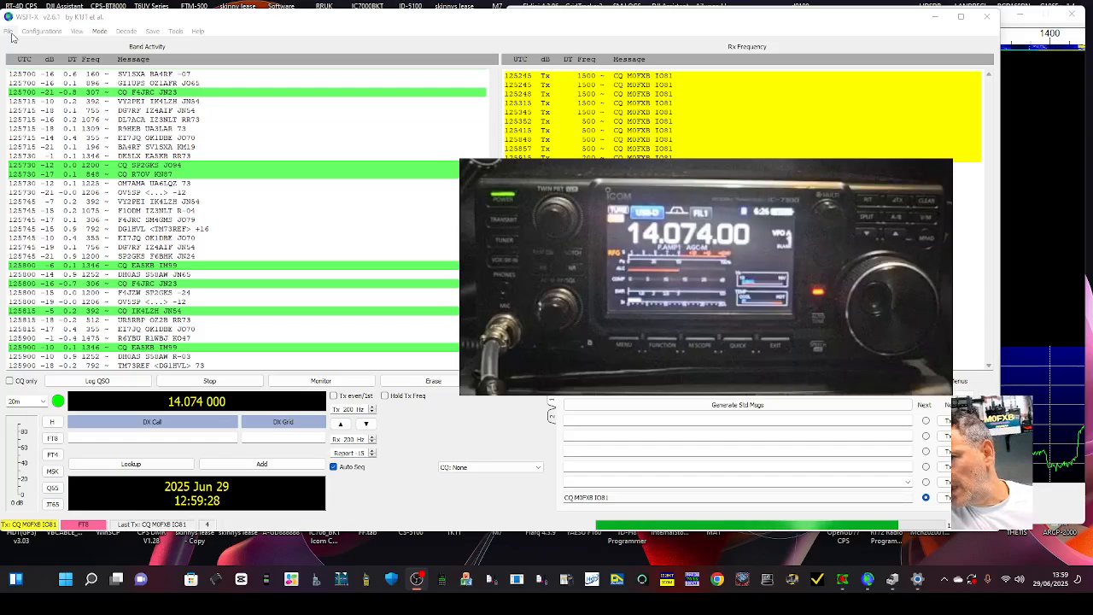
# - Open Settings and move via the General page to the Radio page
pyautogui.click(7, 32)
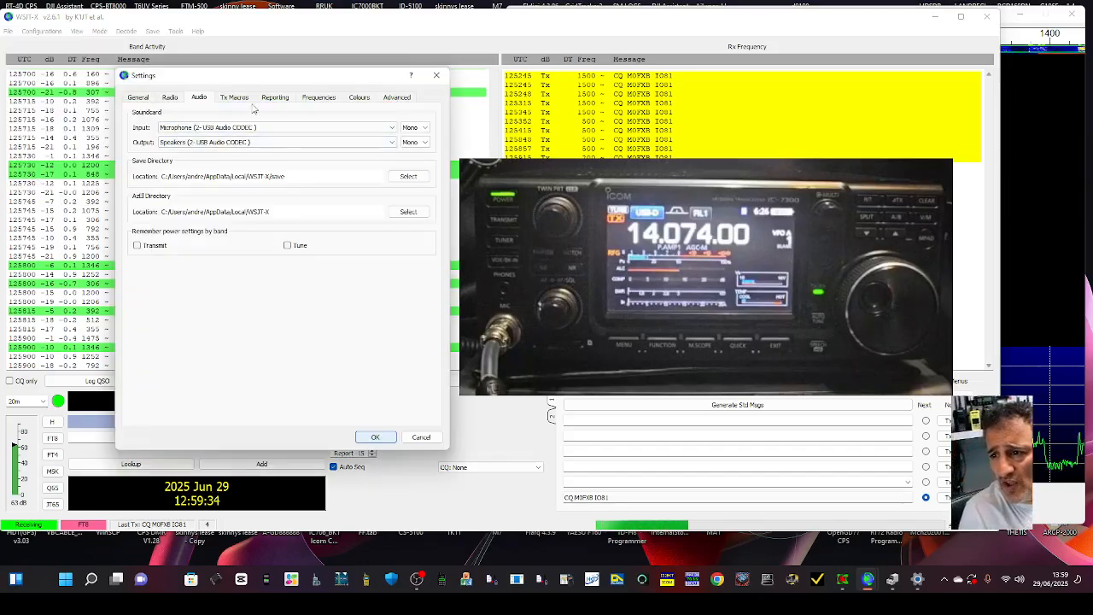
pyautogui.click(139, 96)
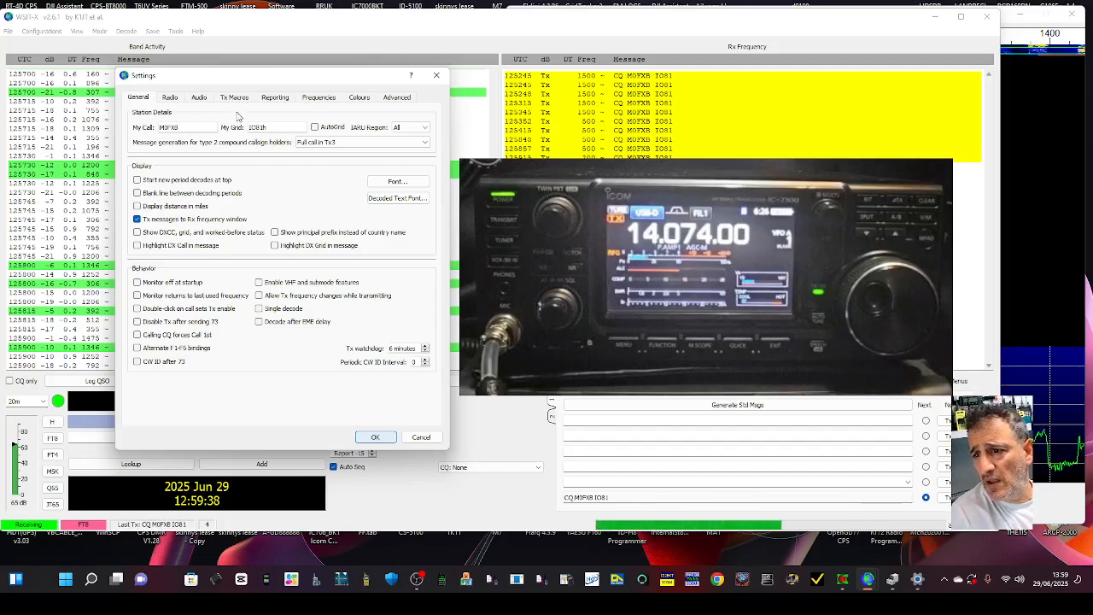
pyautogui.click(169, 96)
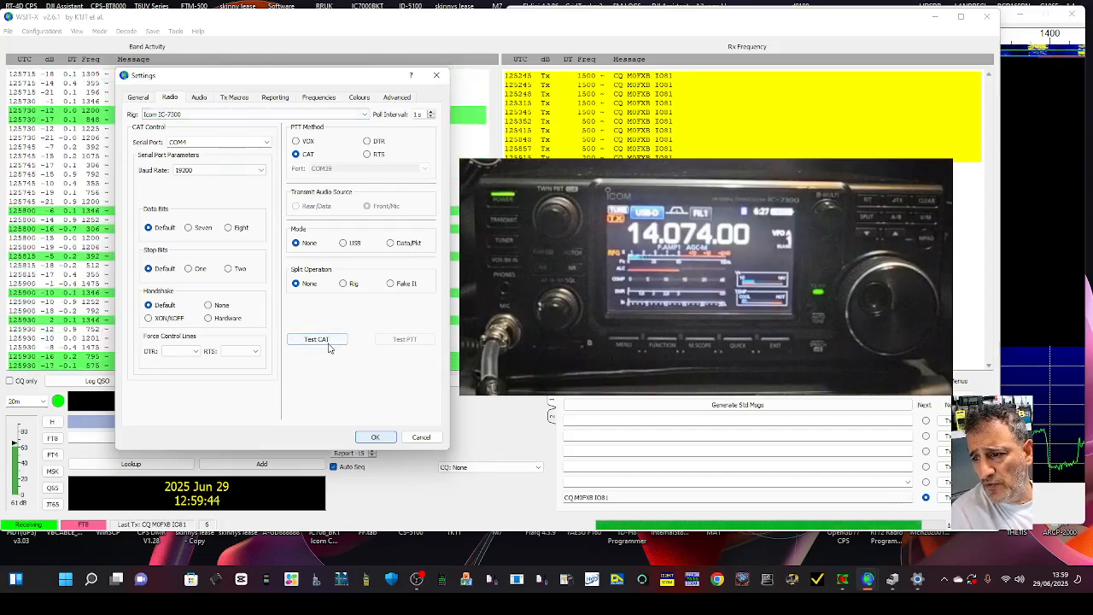
# - Run Test CAT on the IC-7300 link, then Test PTT
pyautogui.click(317, 339)
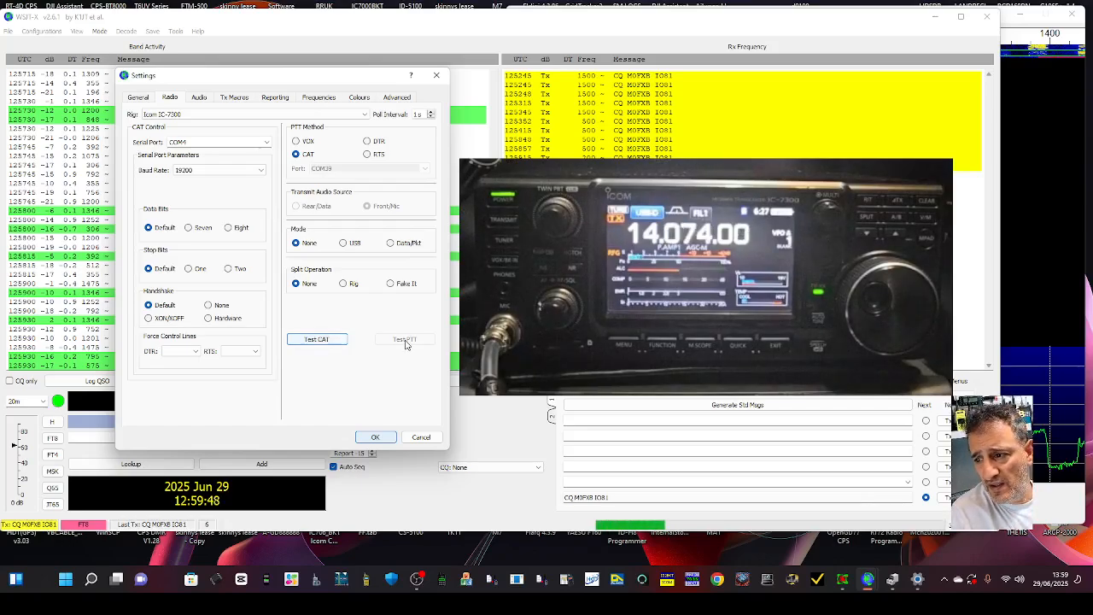
pyautogui.click(406, 339)
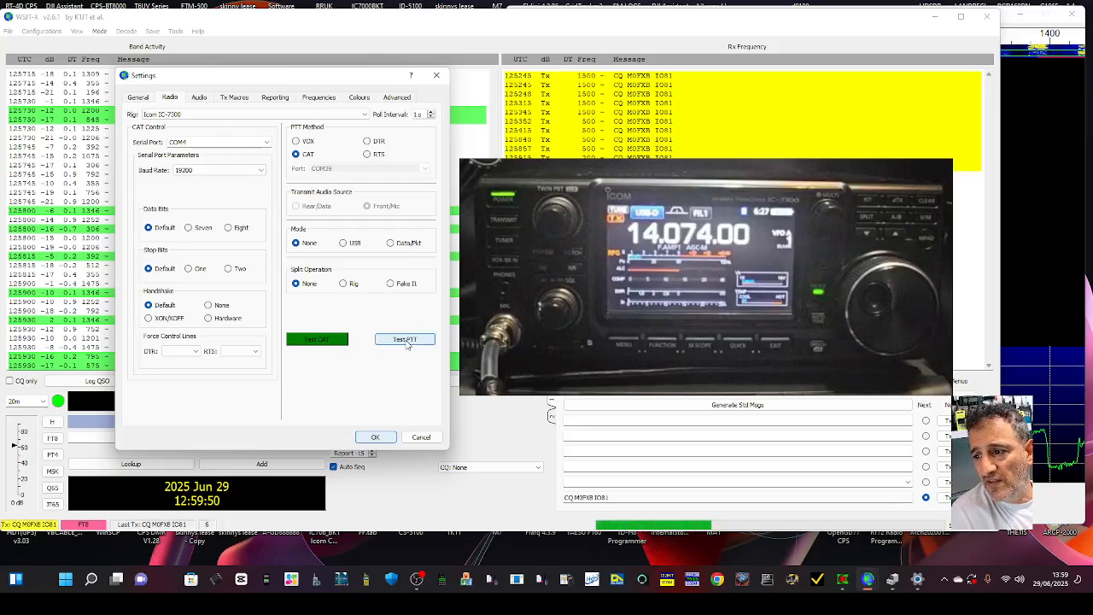